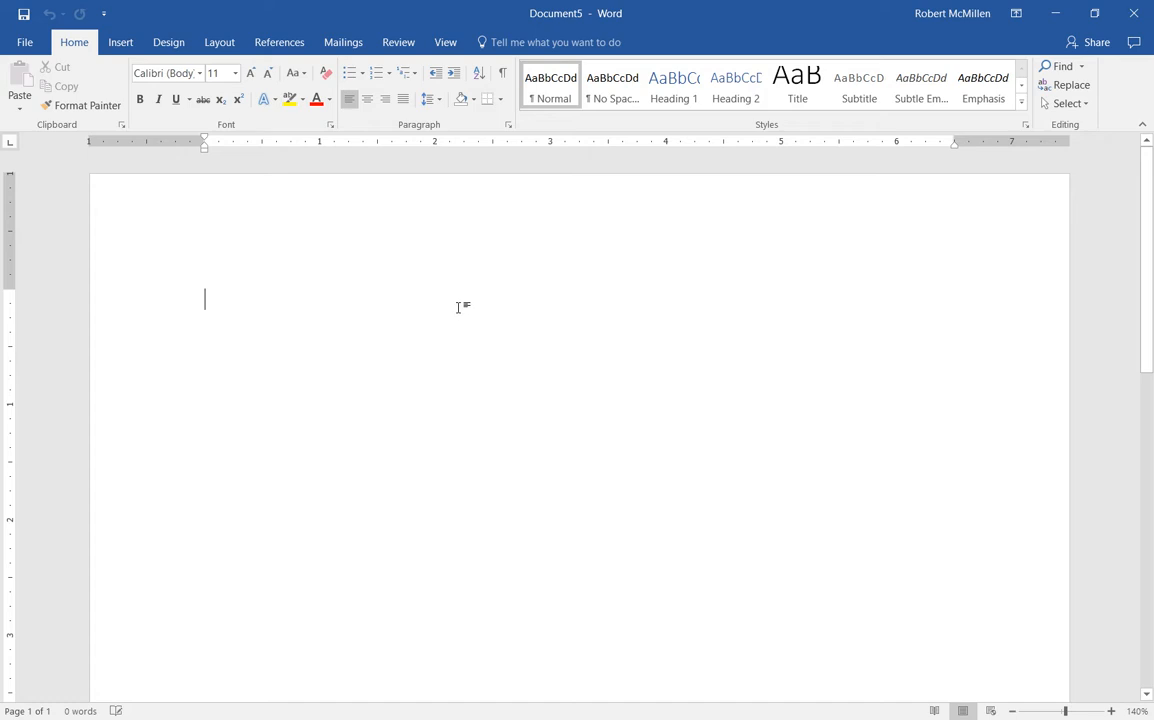
mouse_move(120, 42)
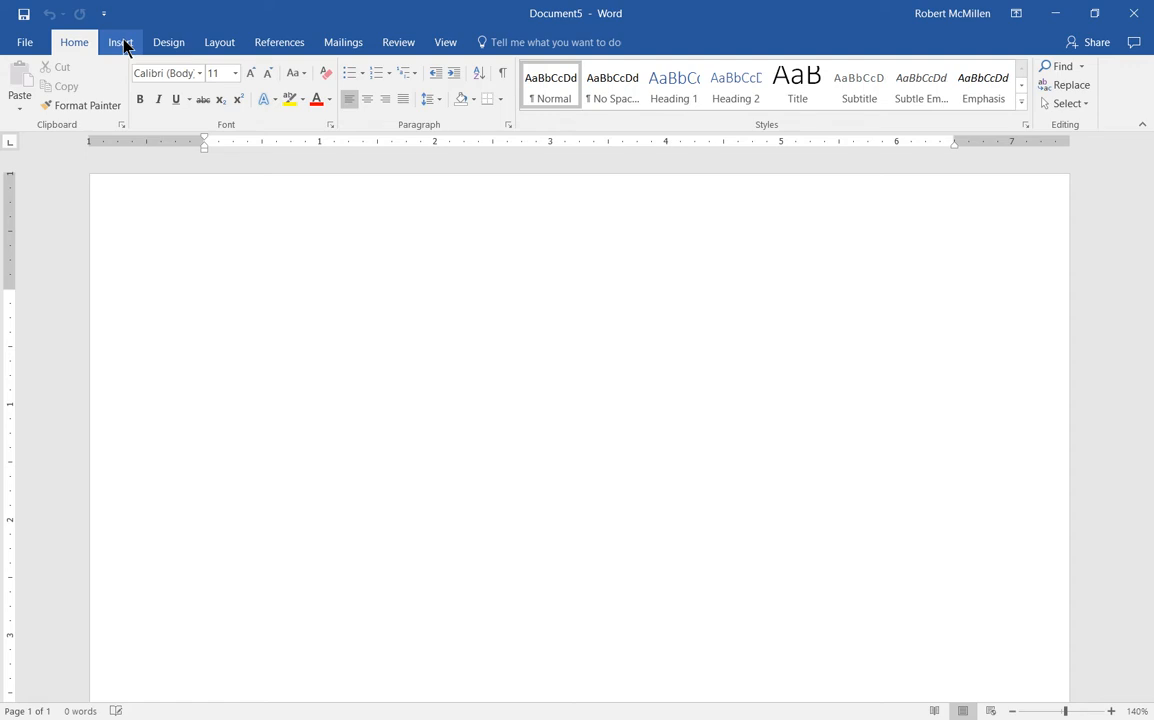
- Show the gallery of built-in header designs from the Insert ribbon
click(120, 42)
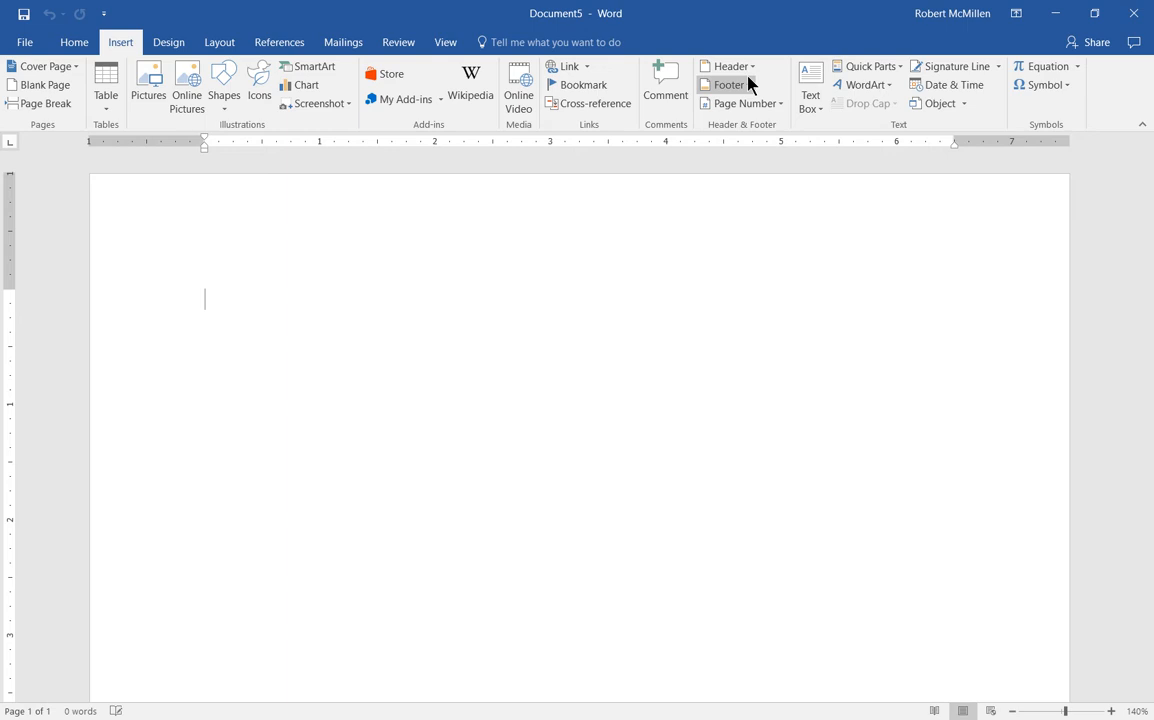
click(730, 66)
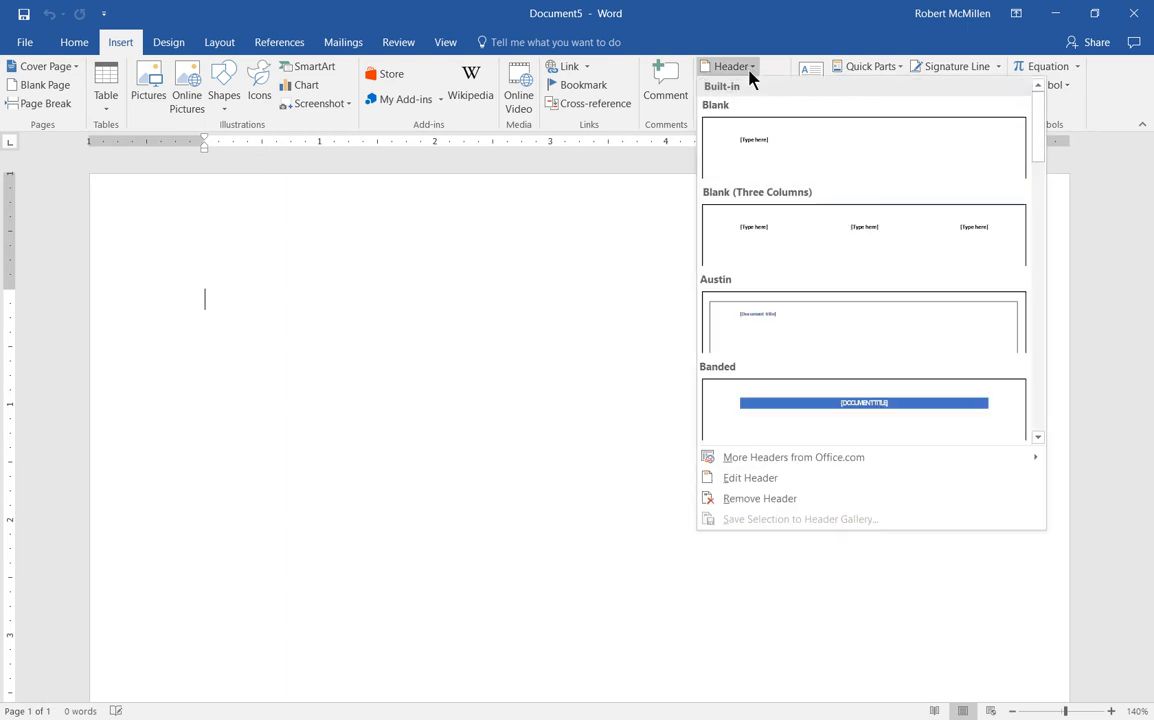
- Add a Blank header to the page and enter the word 'Header' in it
click(864, 150)
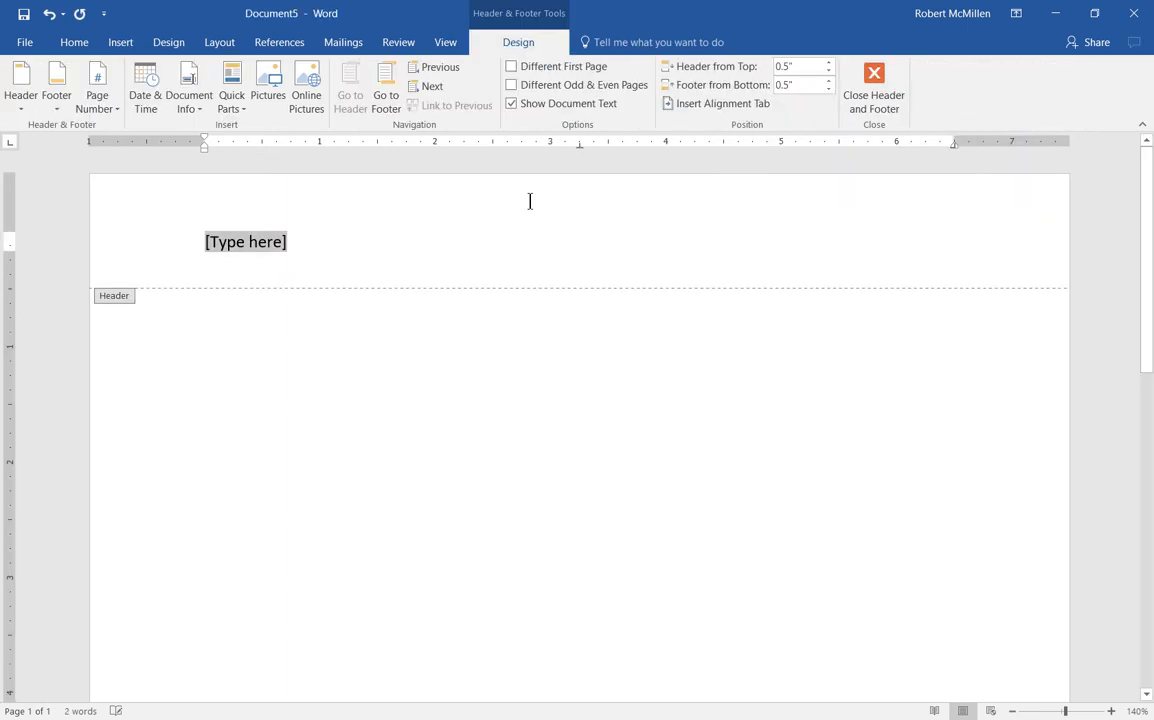
text(Hea)
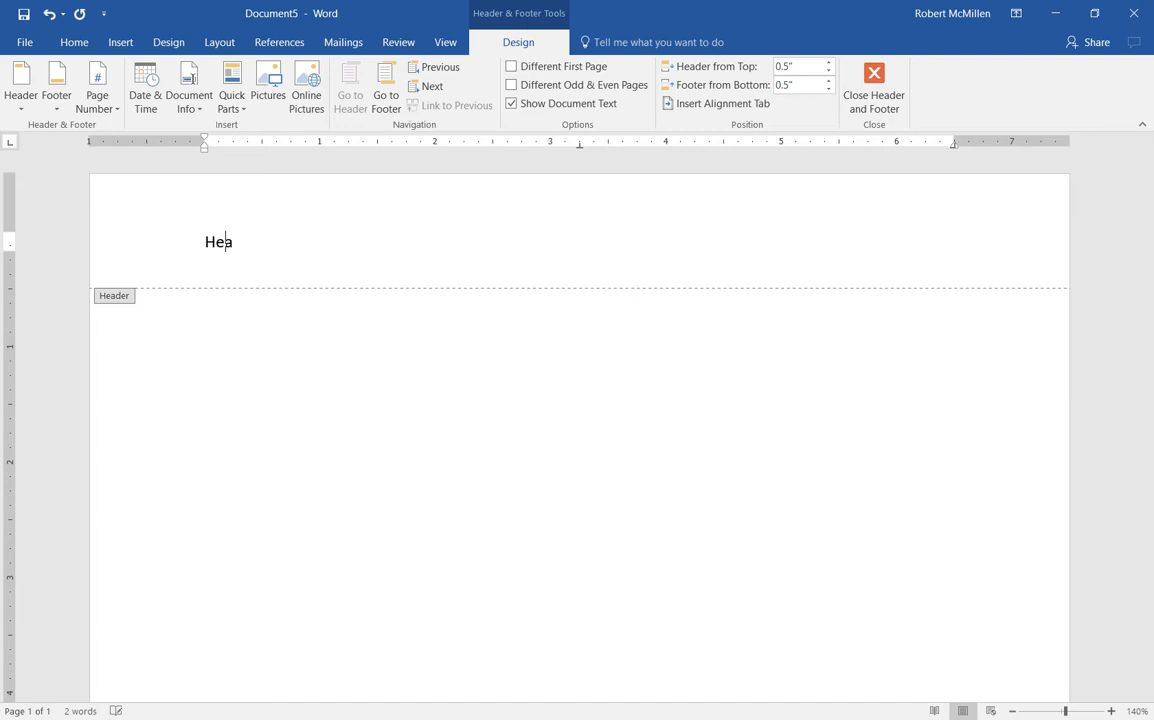
text(der)
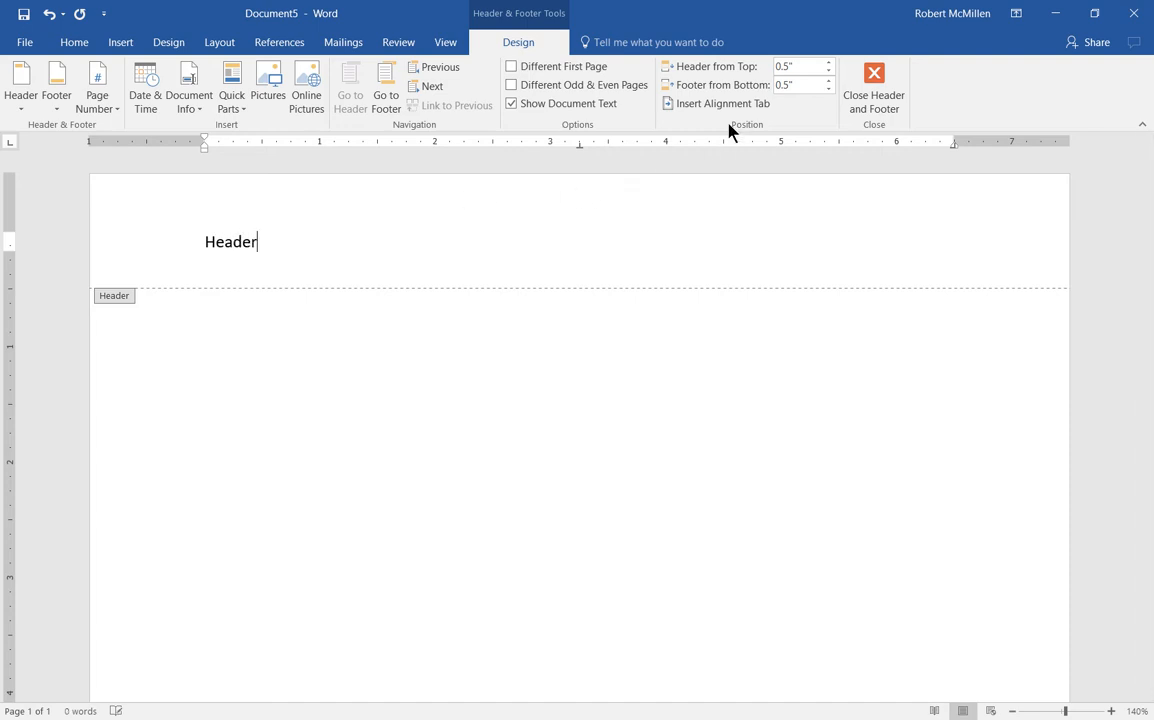
- Insert a centred alignment tab with leader option 3 after the word Header
click(722, 104)
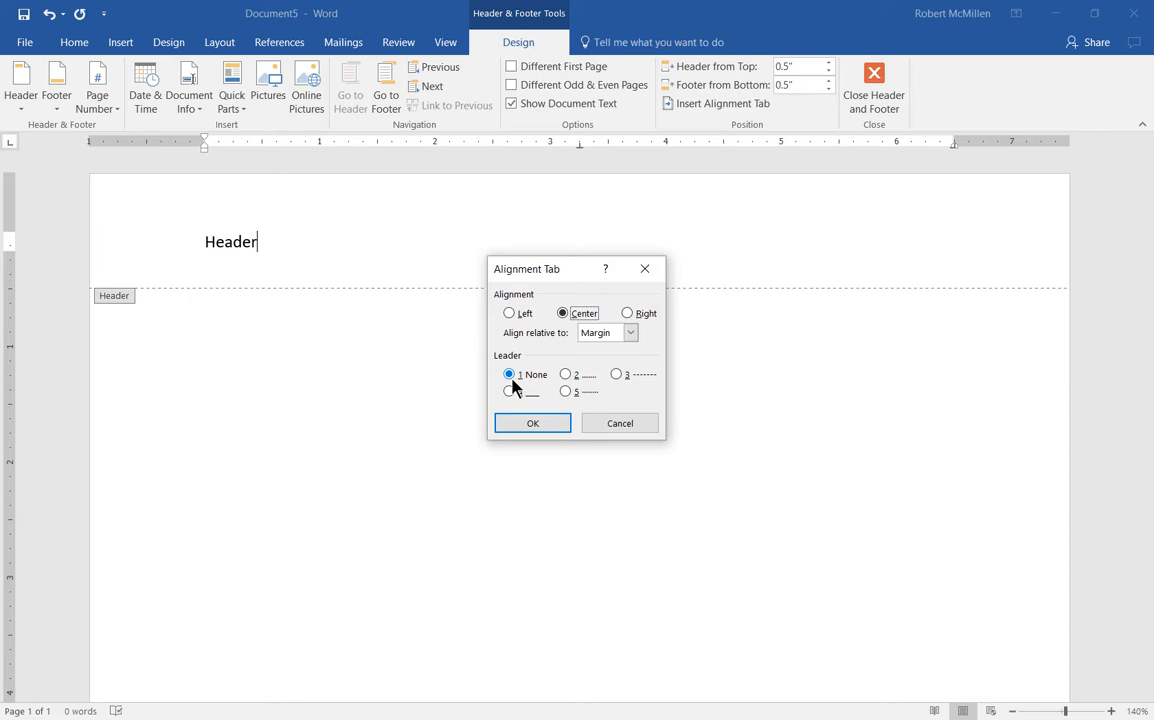
mouse_move(596, 390)
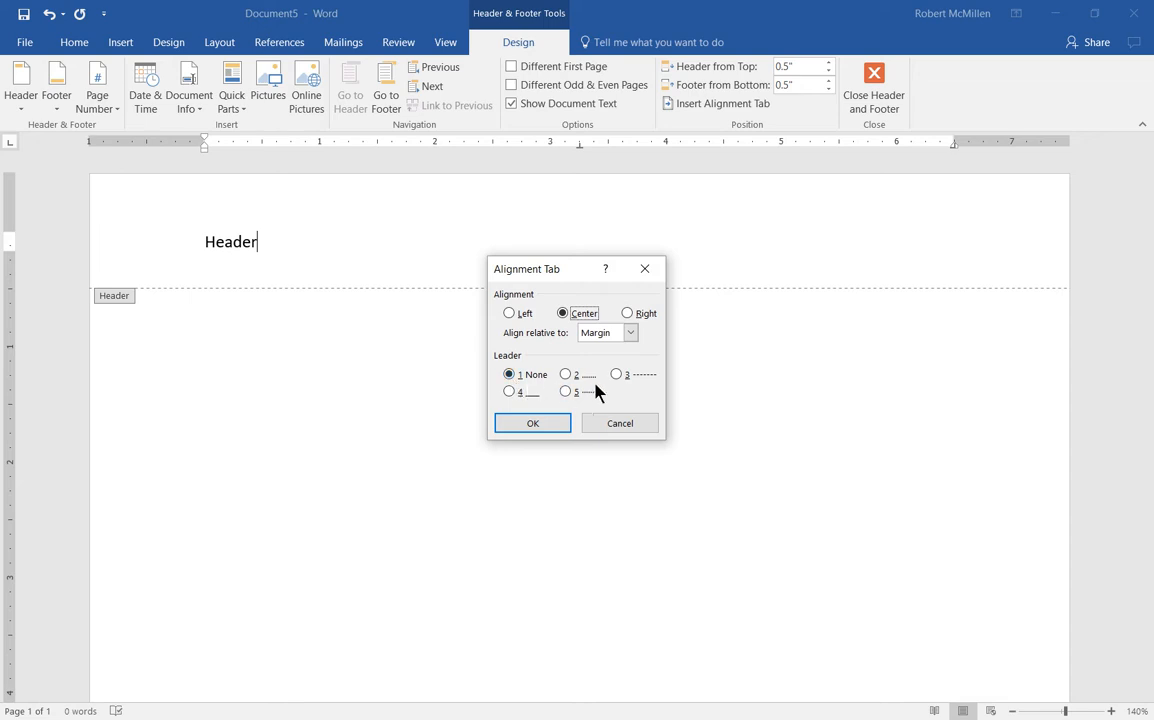
click(616, 374)
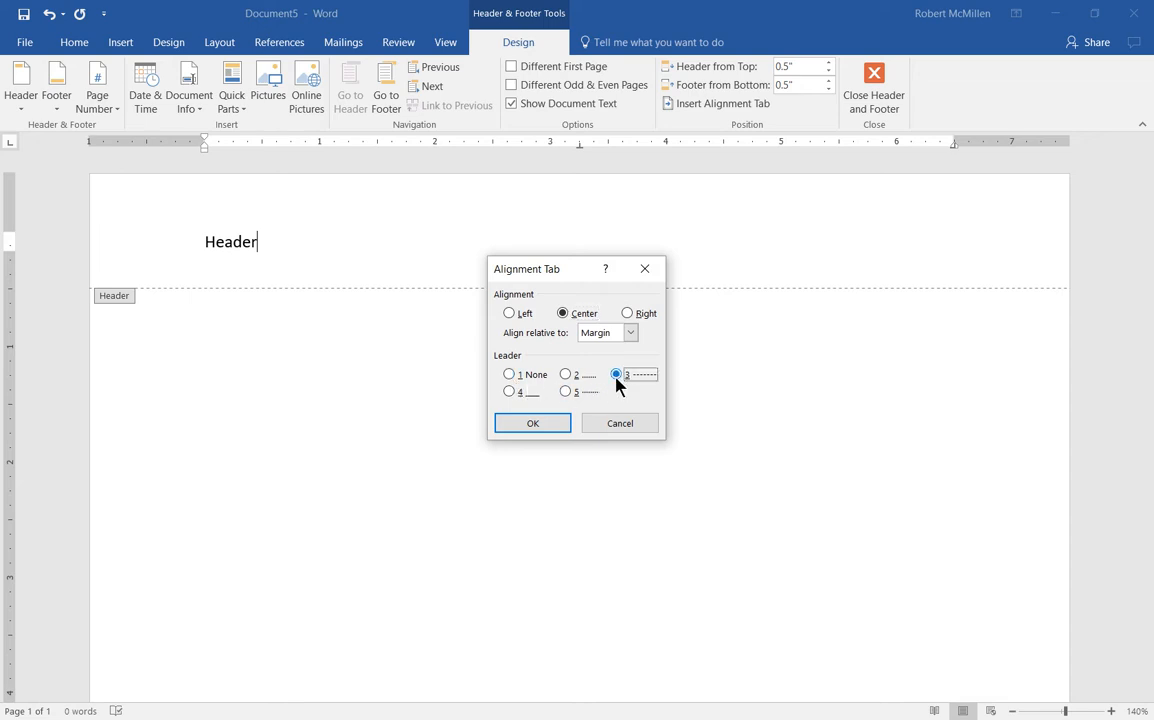
mouse_move(516, 420)
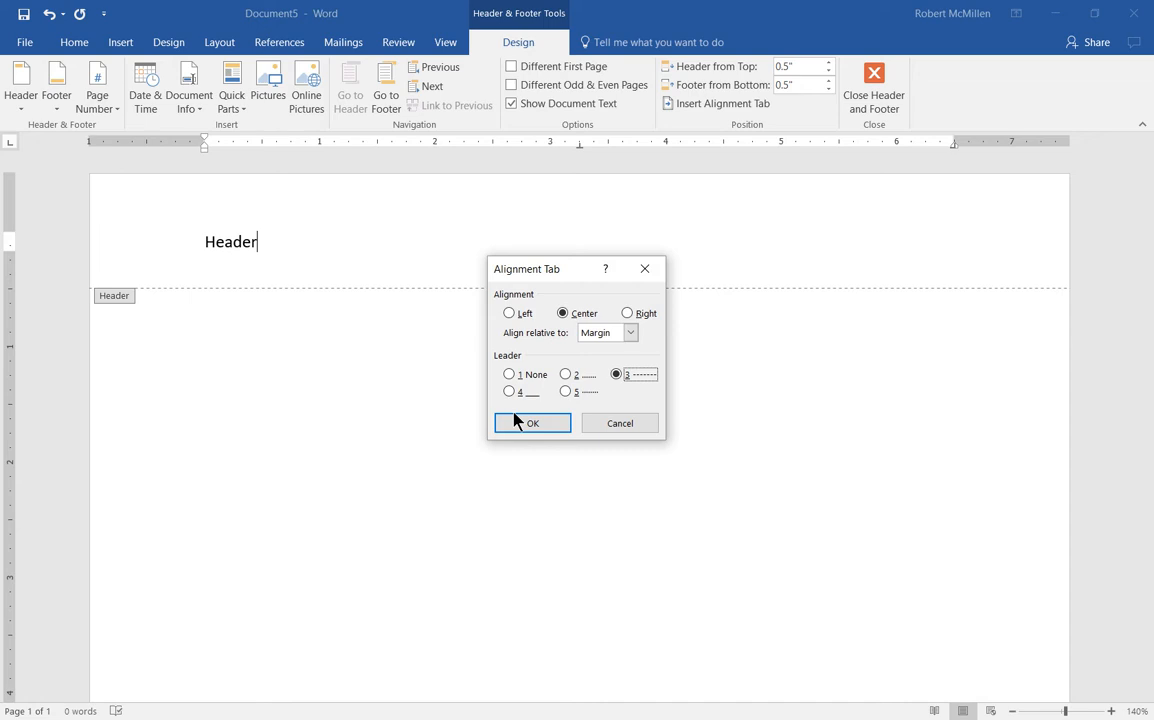
click(532, 422)
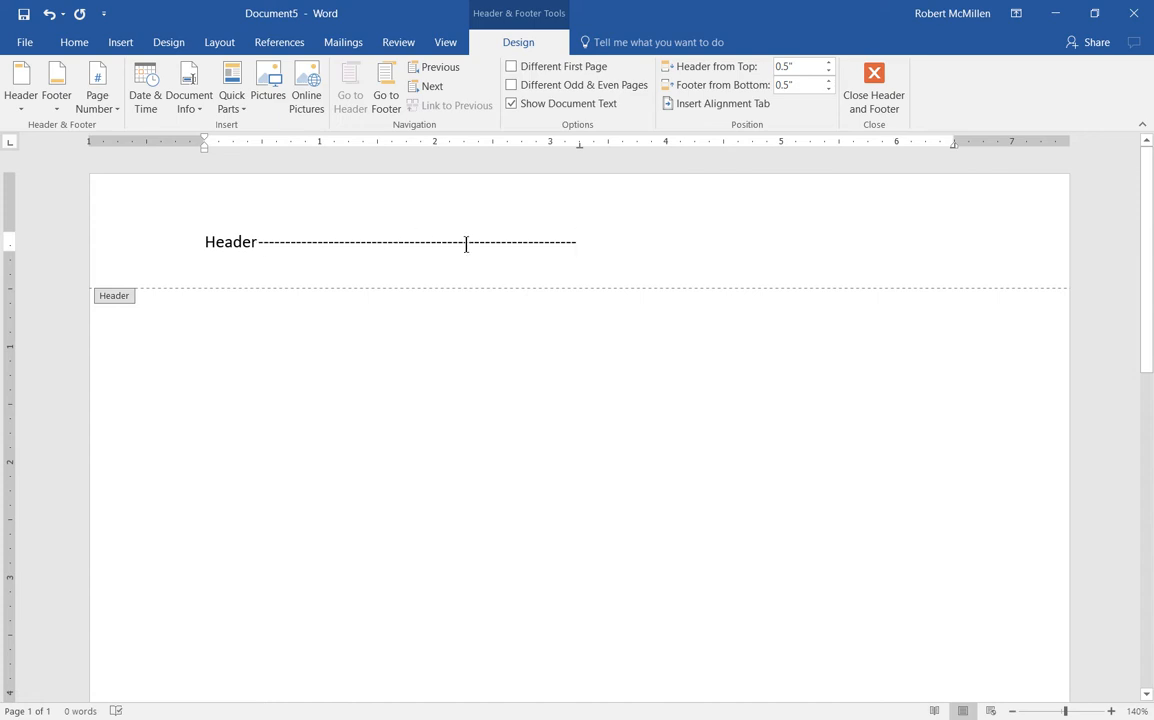
- Extend the header text to 'Header Is Now Longer or Shorter' ahead of the leader
click(258, 240)
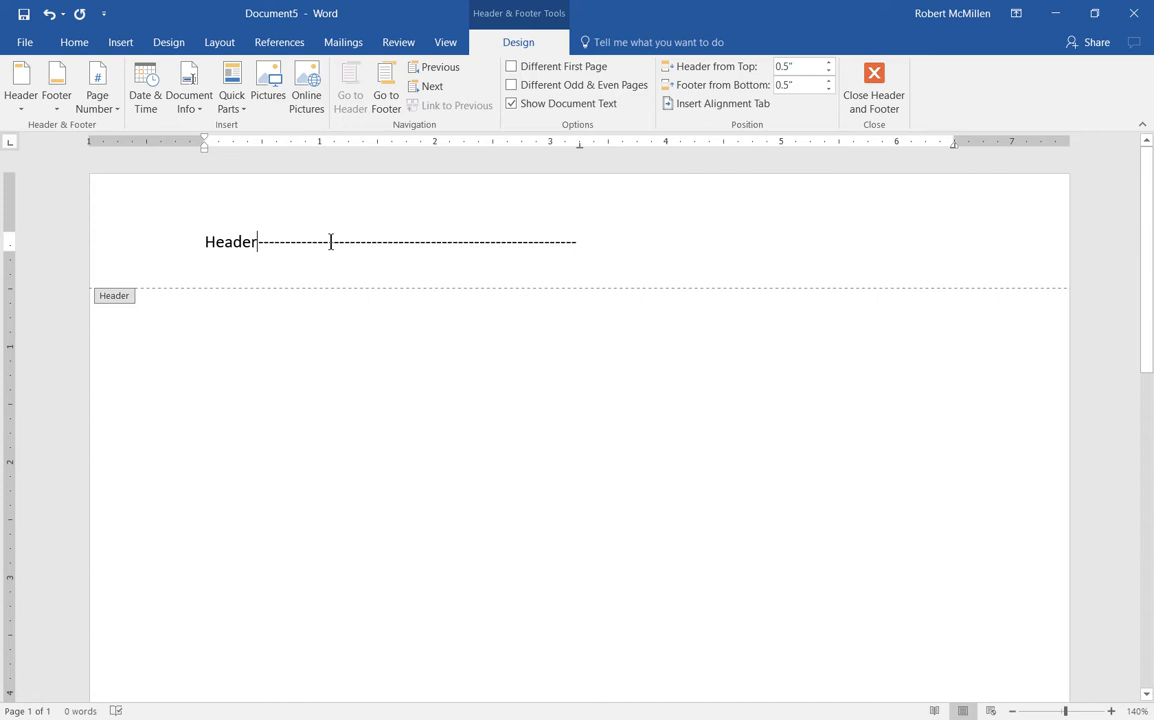
text(l)
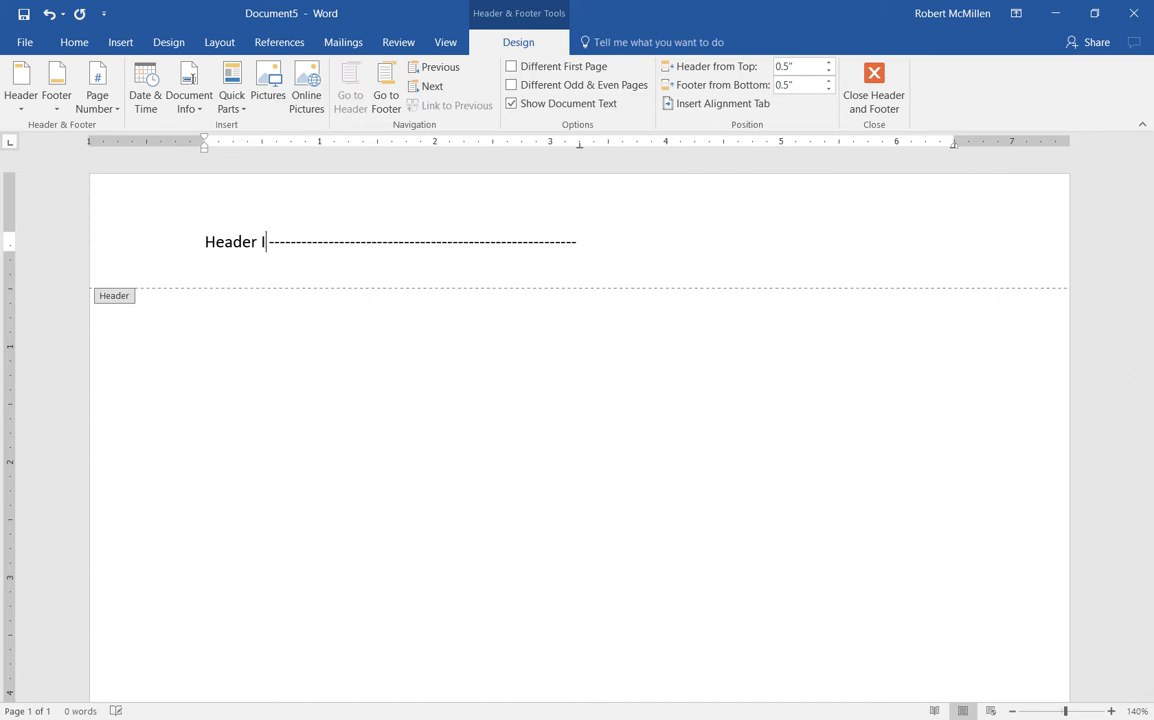
text(s Now)
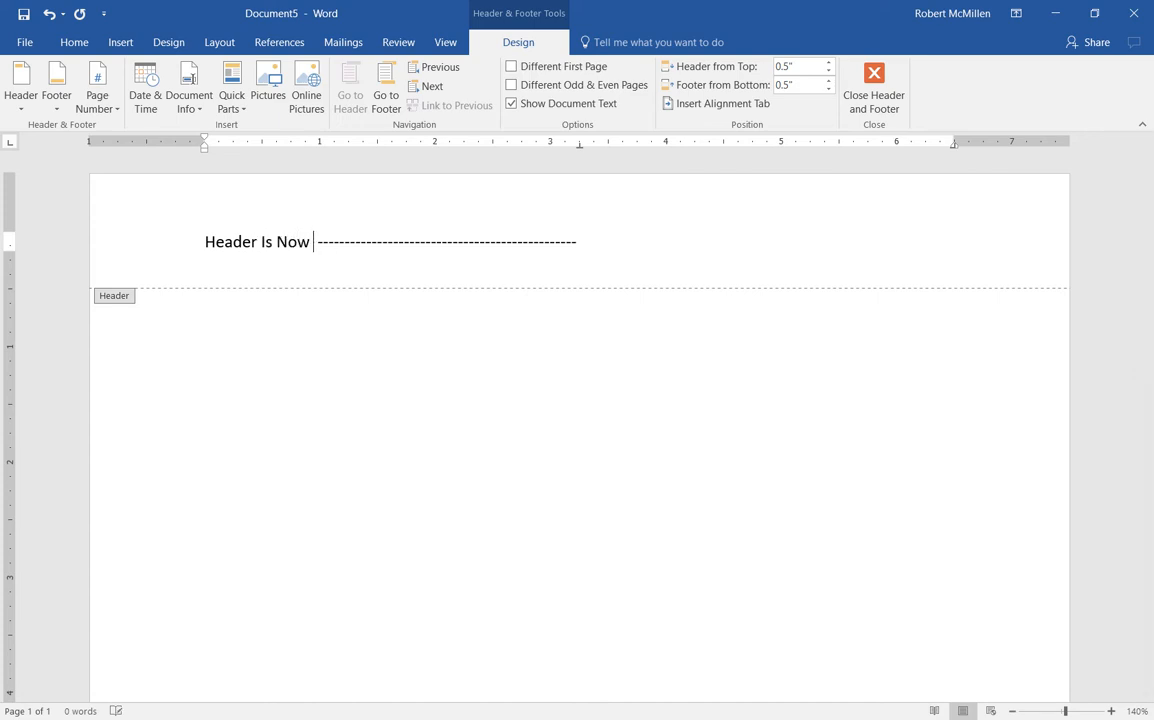
text(Longer)
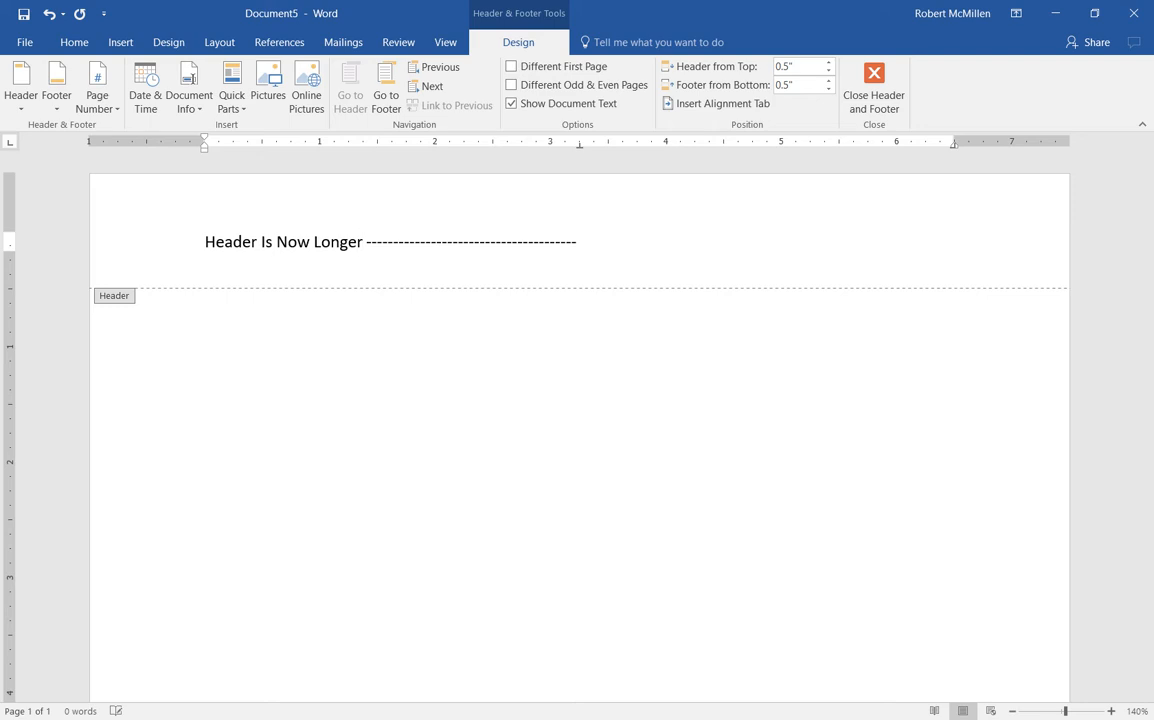
text(or Shorte)
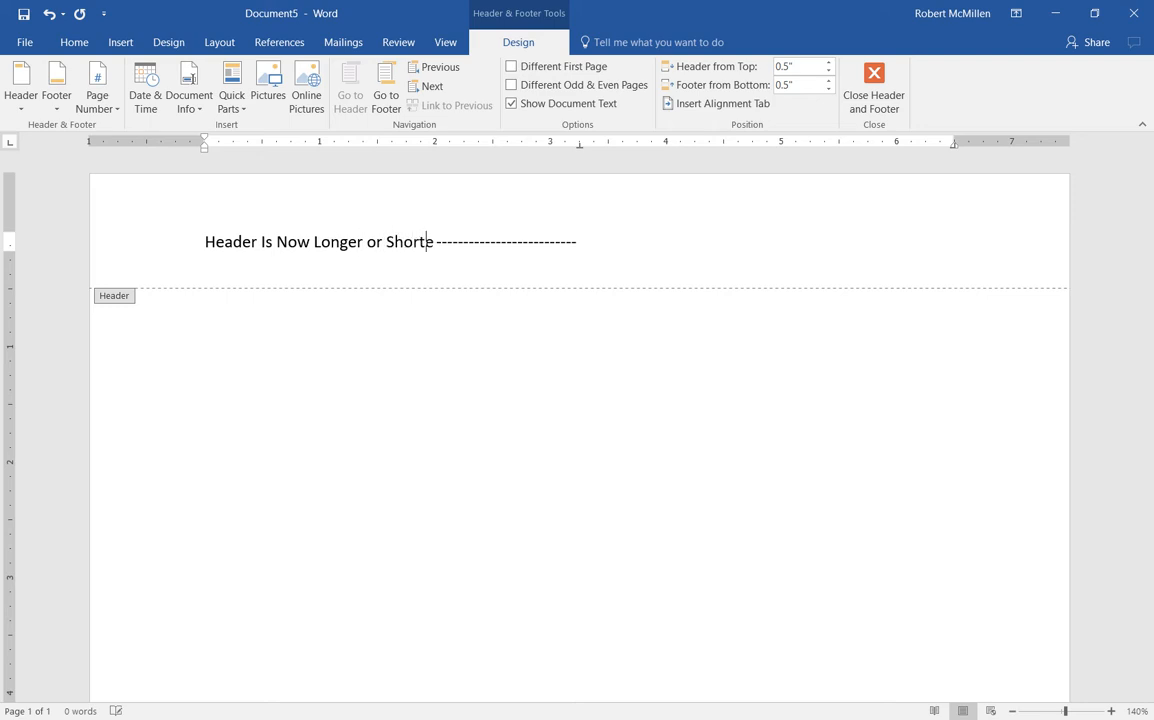
text(r)
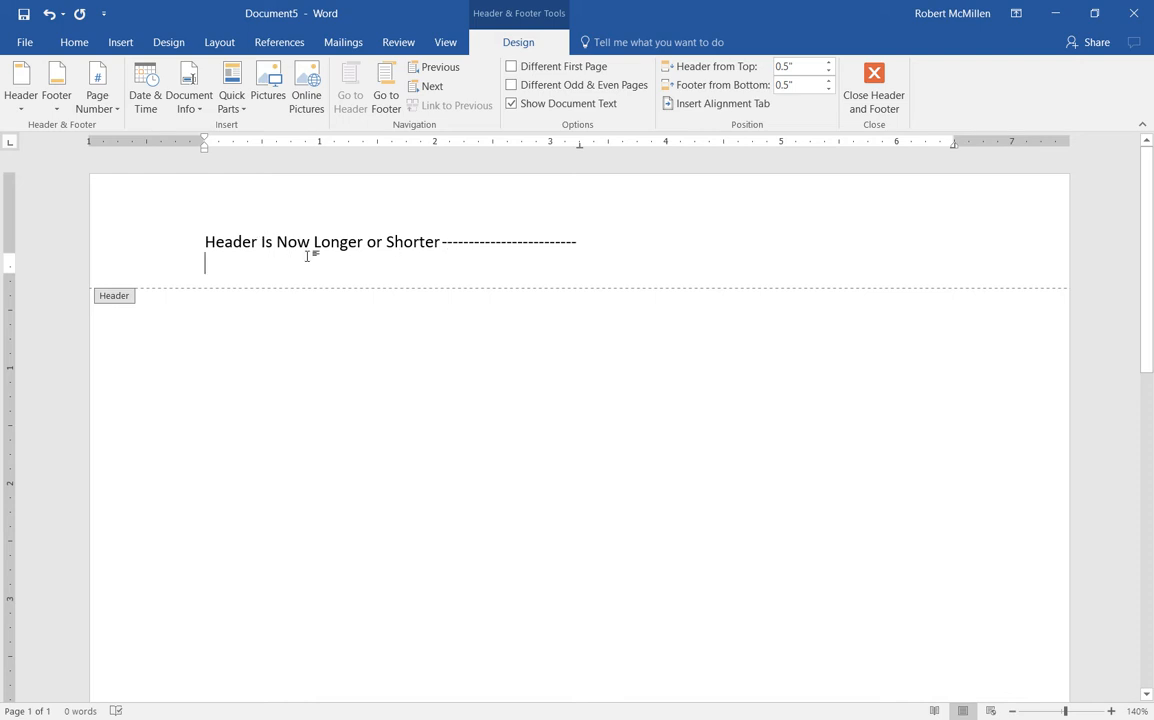
click(356, 240)
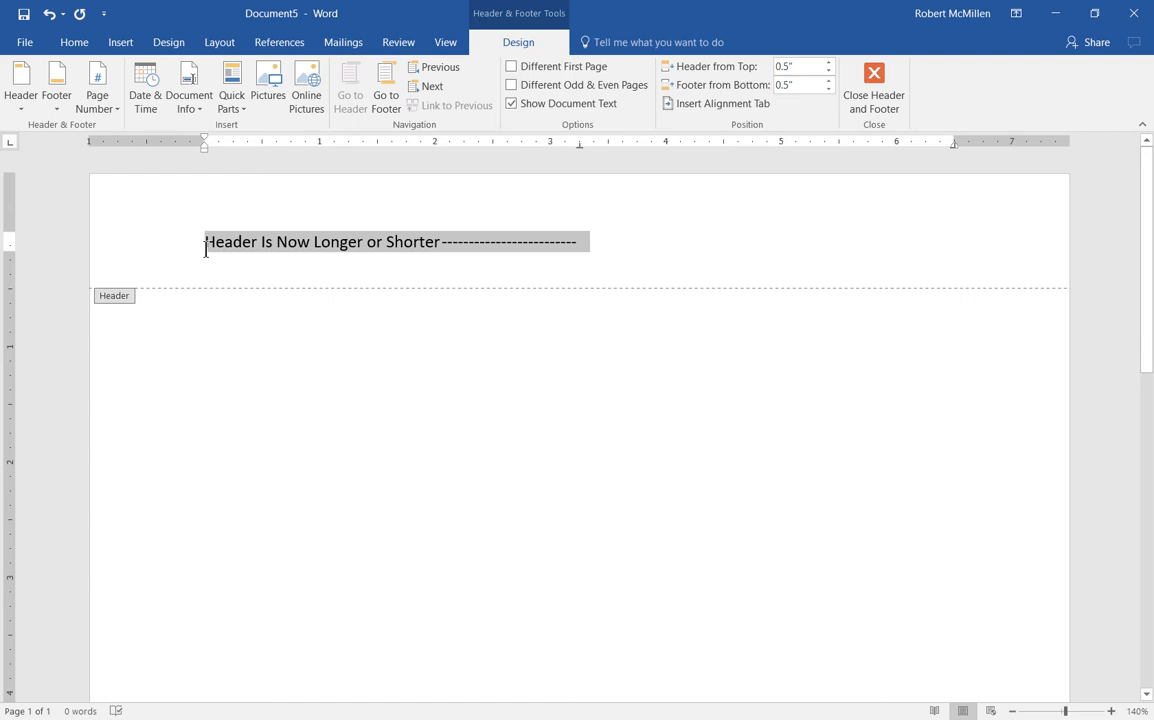
- Insert another alignment tab with a dotted leader inside the header line
click(276, 240)
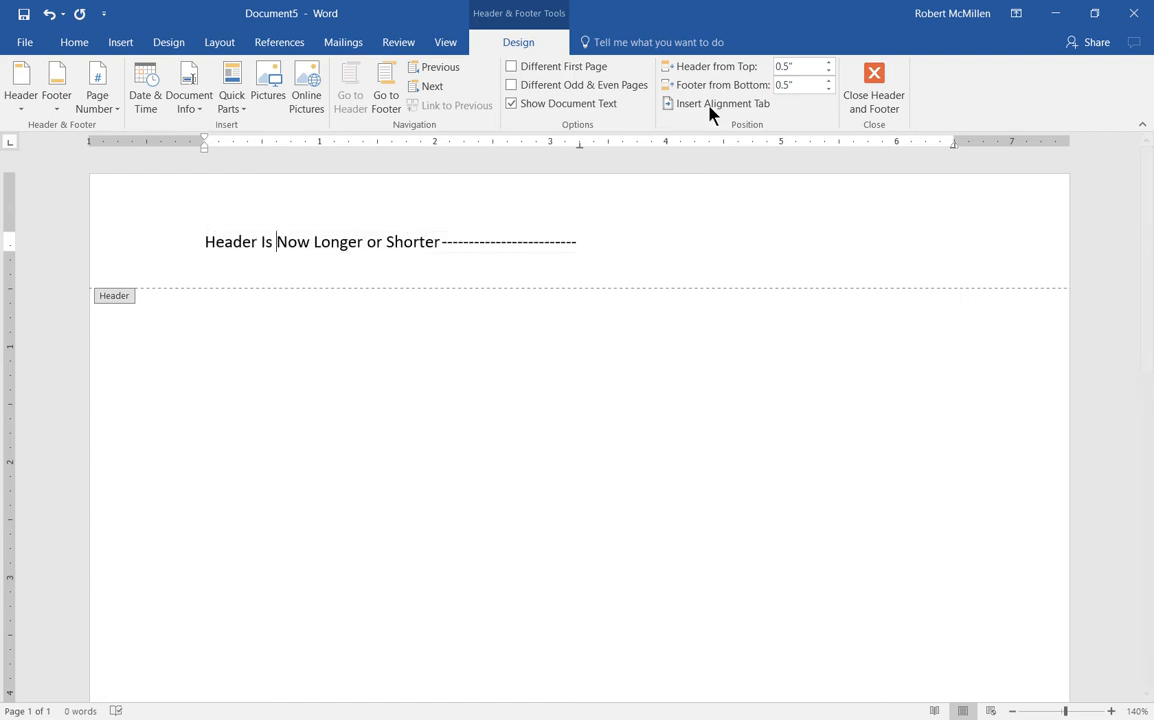
click(720, 104)
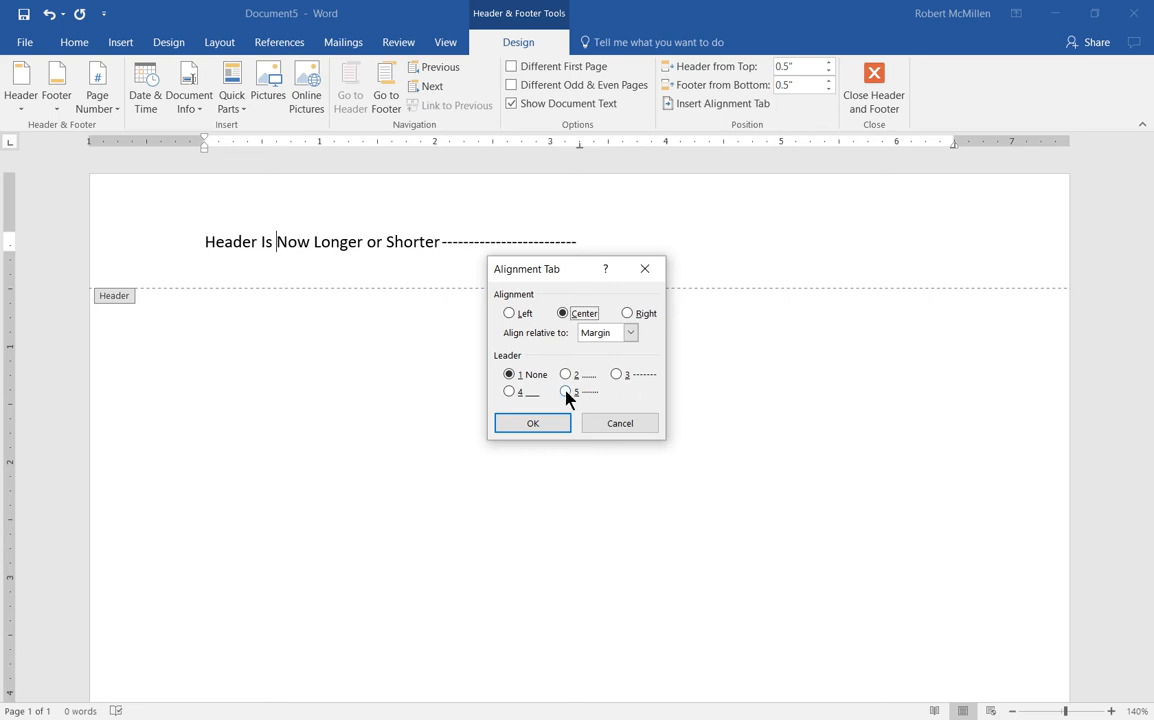
click(564, 390)
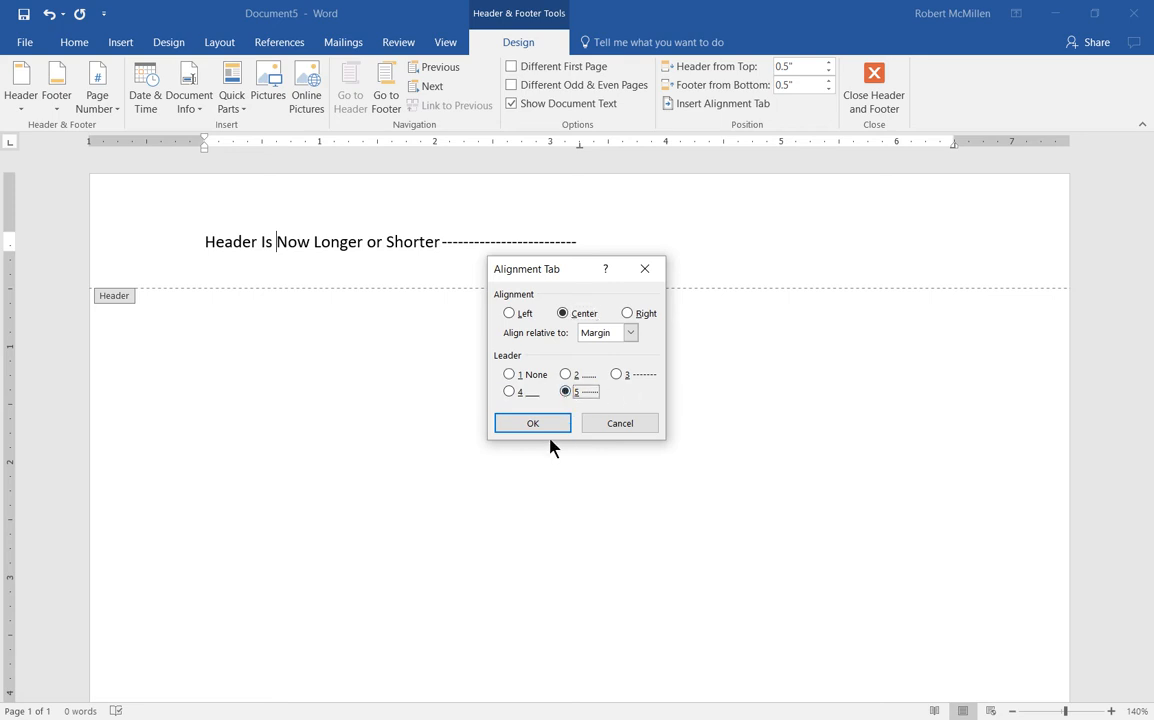
click(532, 422)
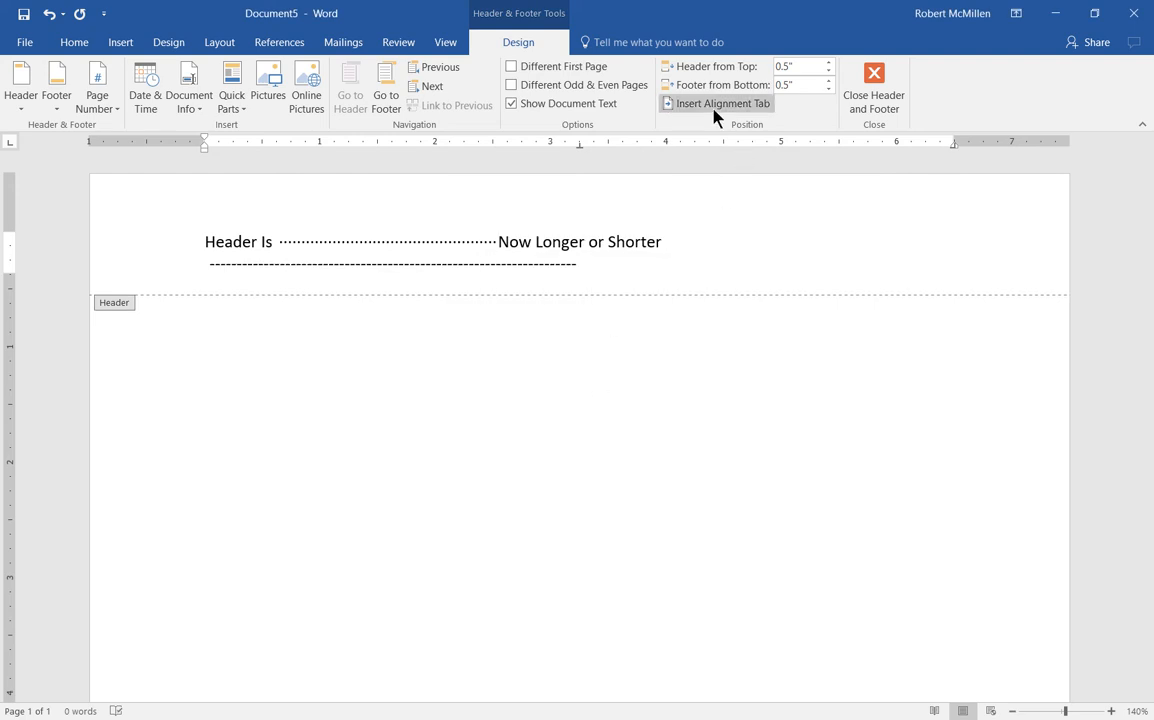
- Insert two more alignment tabs, trying different leader styles
click(716, 104)
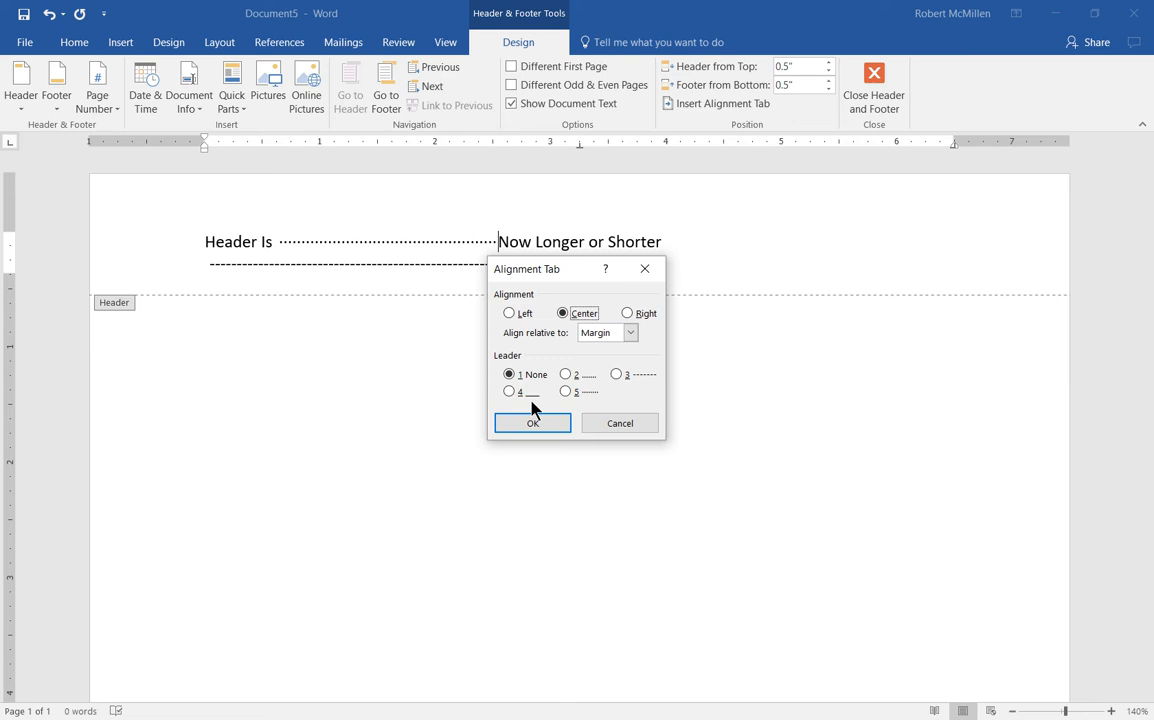
click(532, 422)
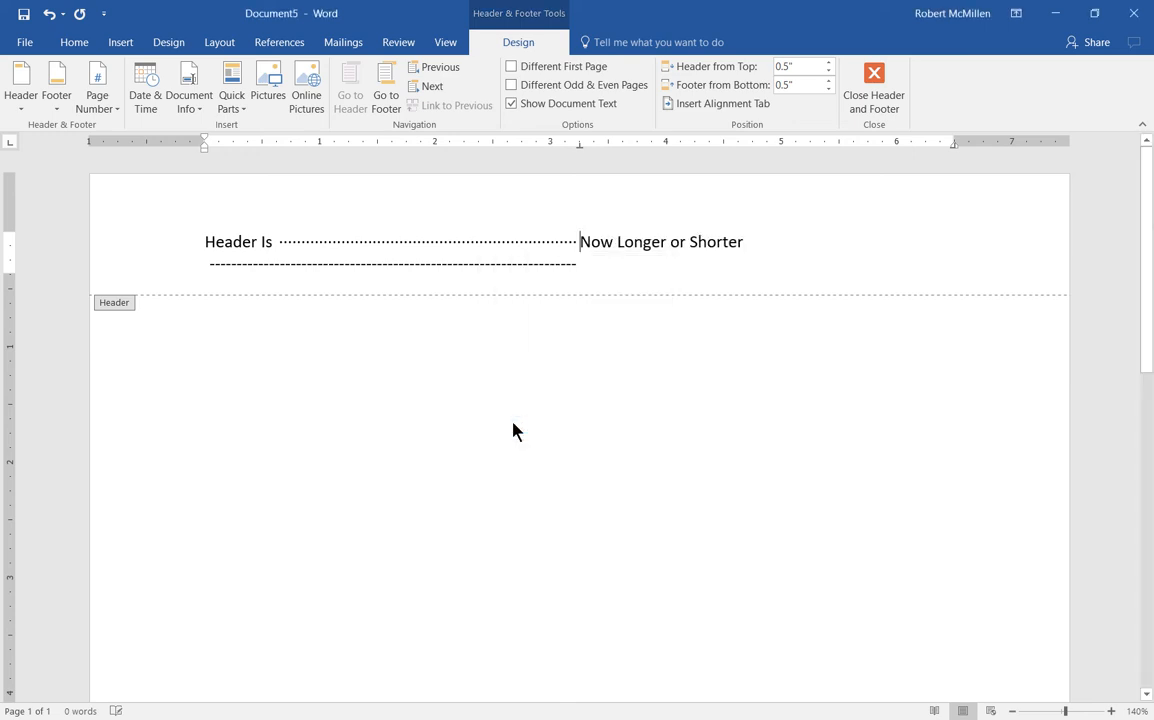
mouse_move(756, 142)
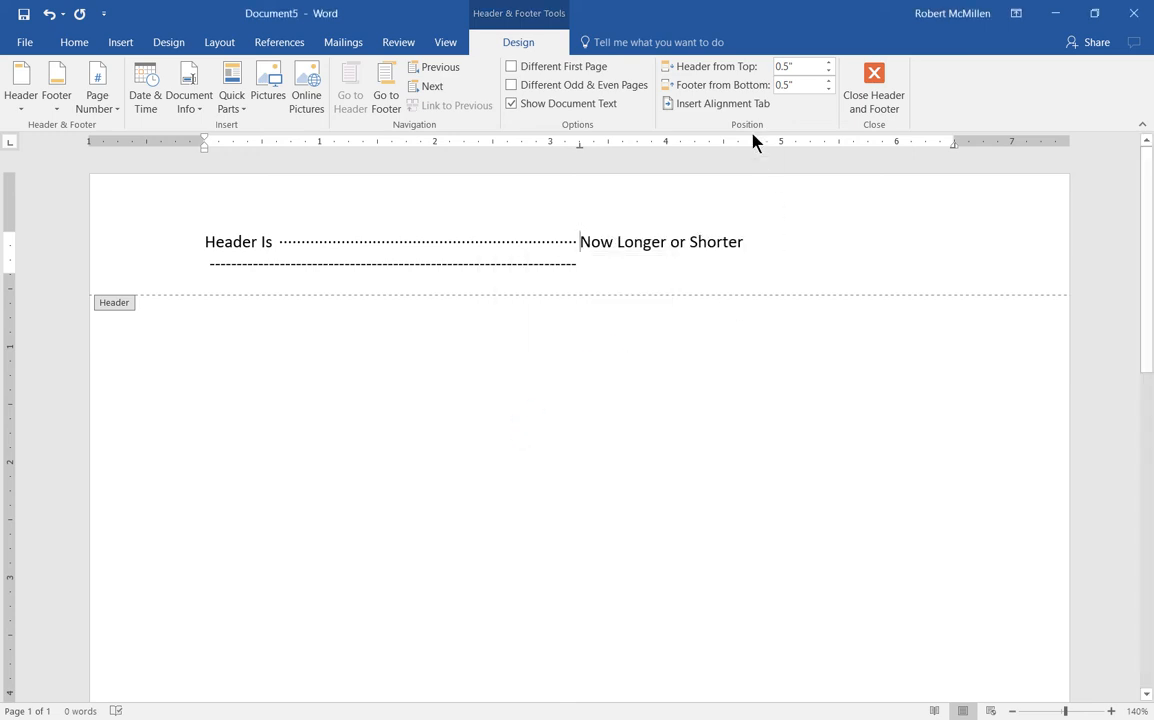
click(722, 104)
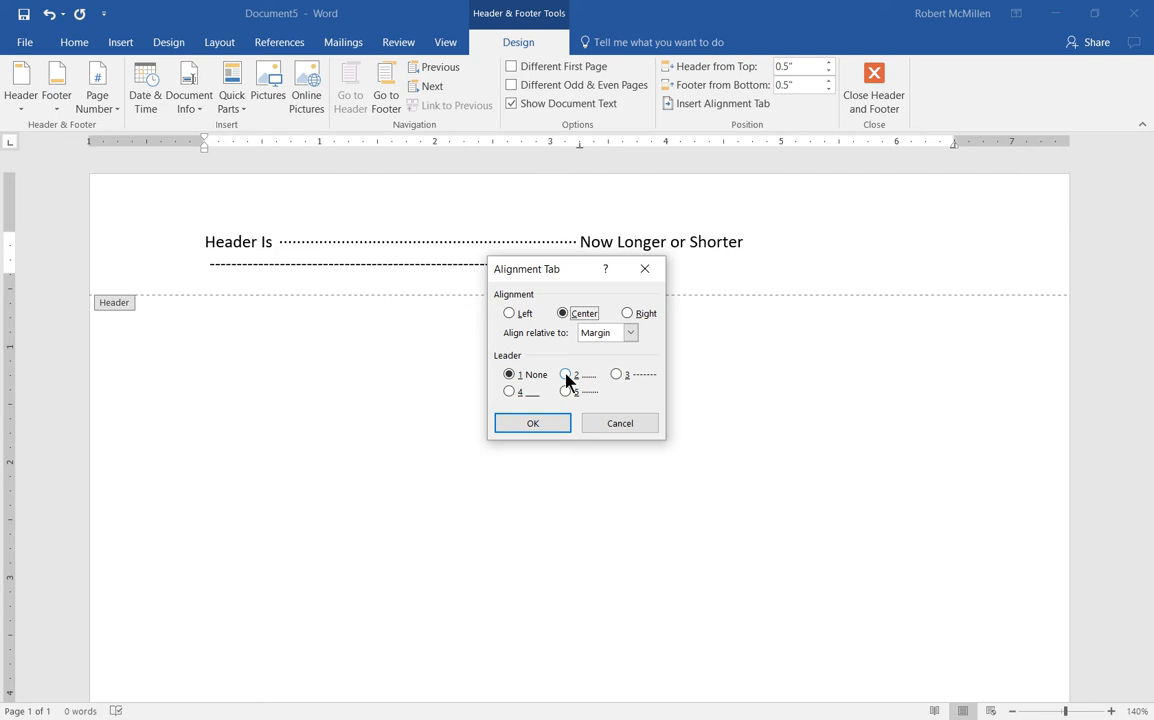
click(532, 422)
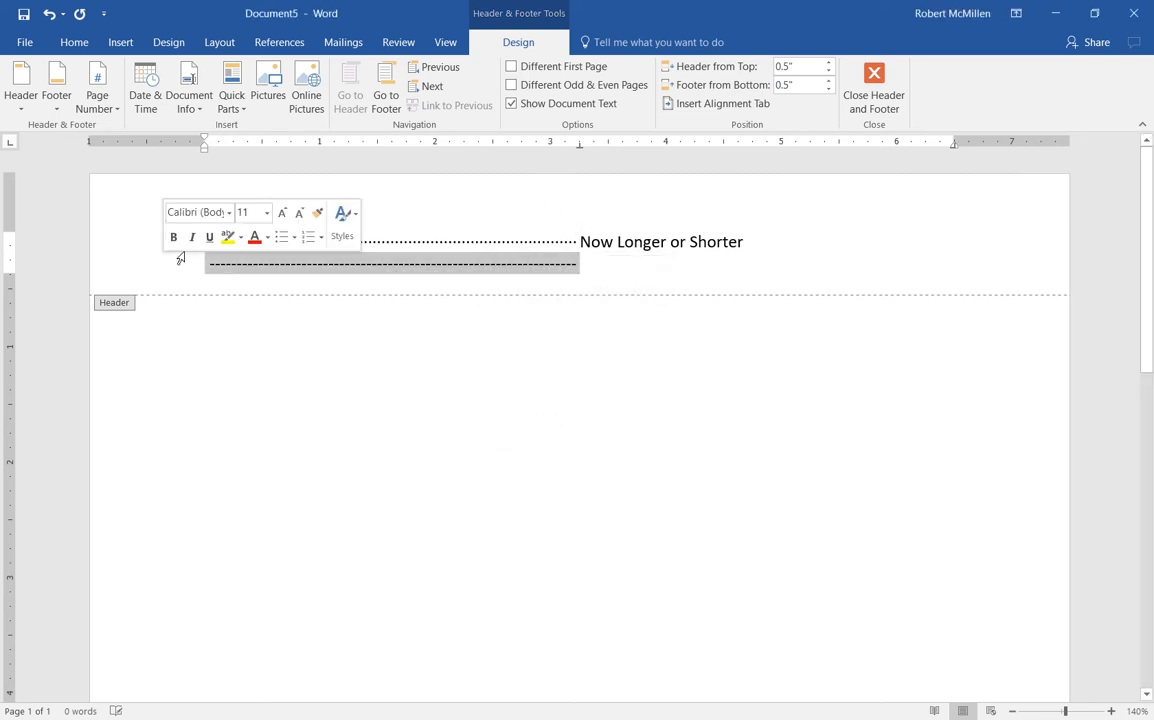
- Clear the leaders and extra words so the header holds only 'Header'
text(Header Is)
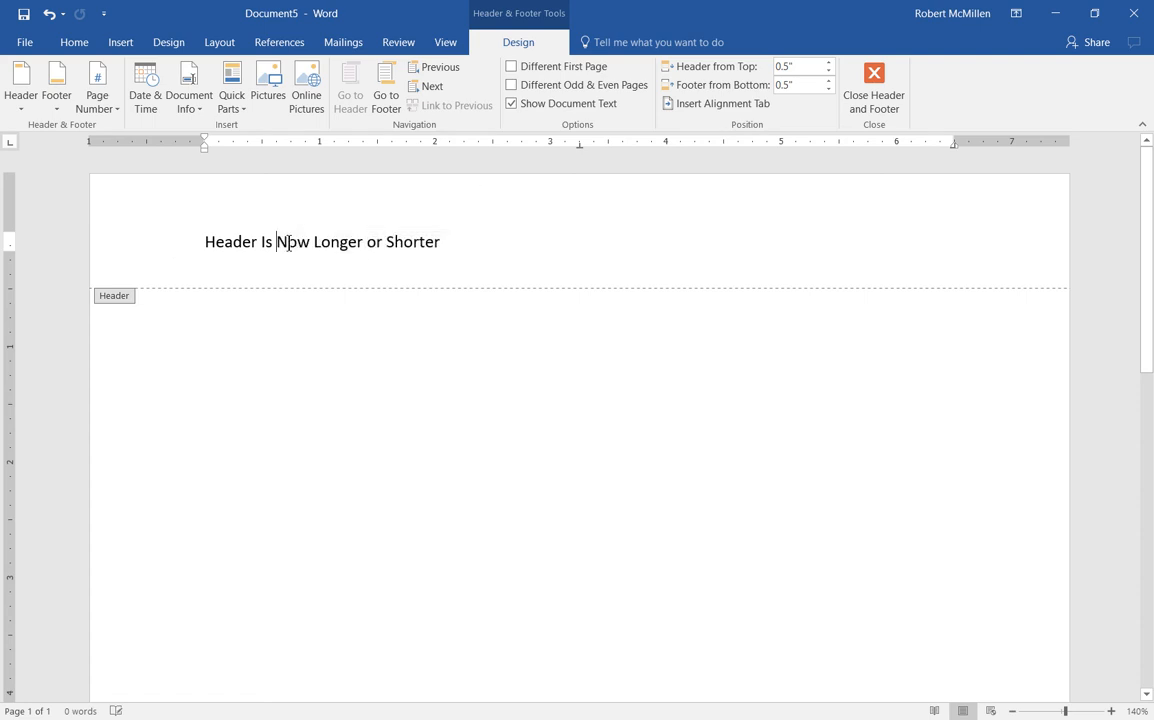
triple_click(322, 240)
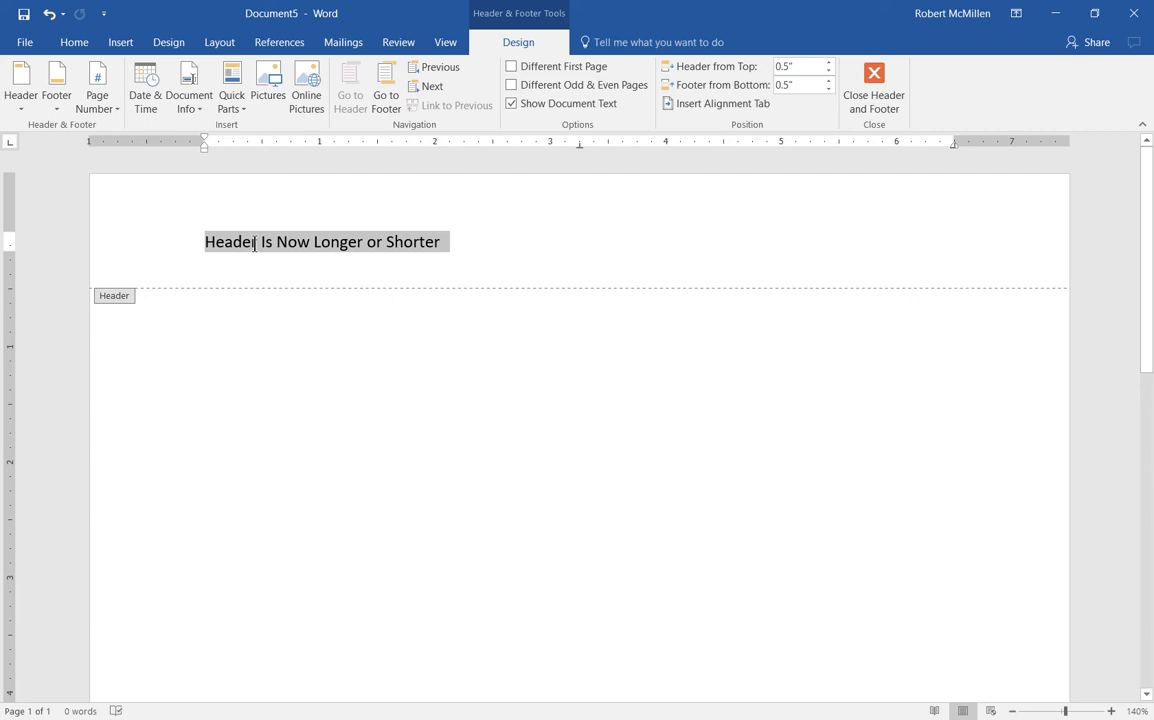
key(Delete)
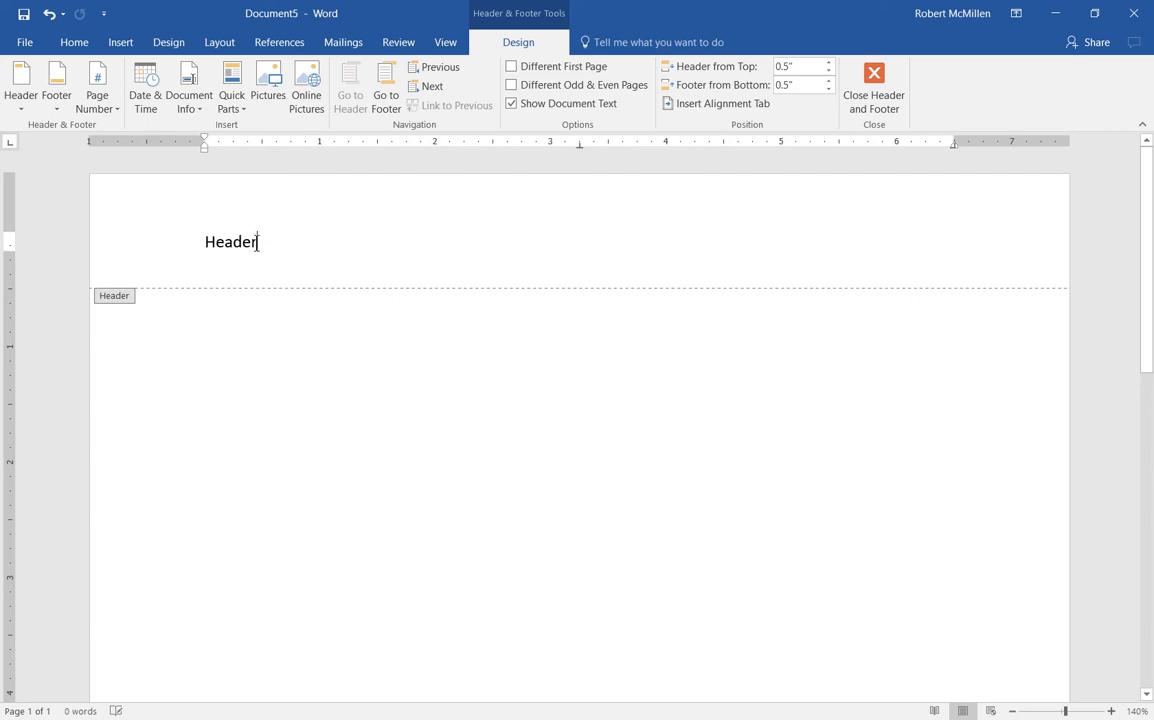
- Insert an alignment tab with the solid underline leader (option 4) after Header
click(724, 104)
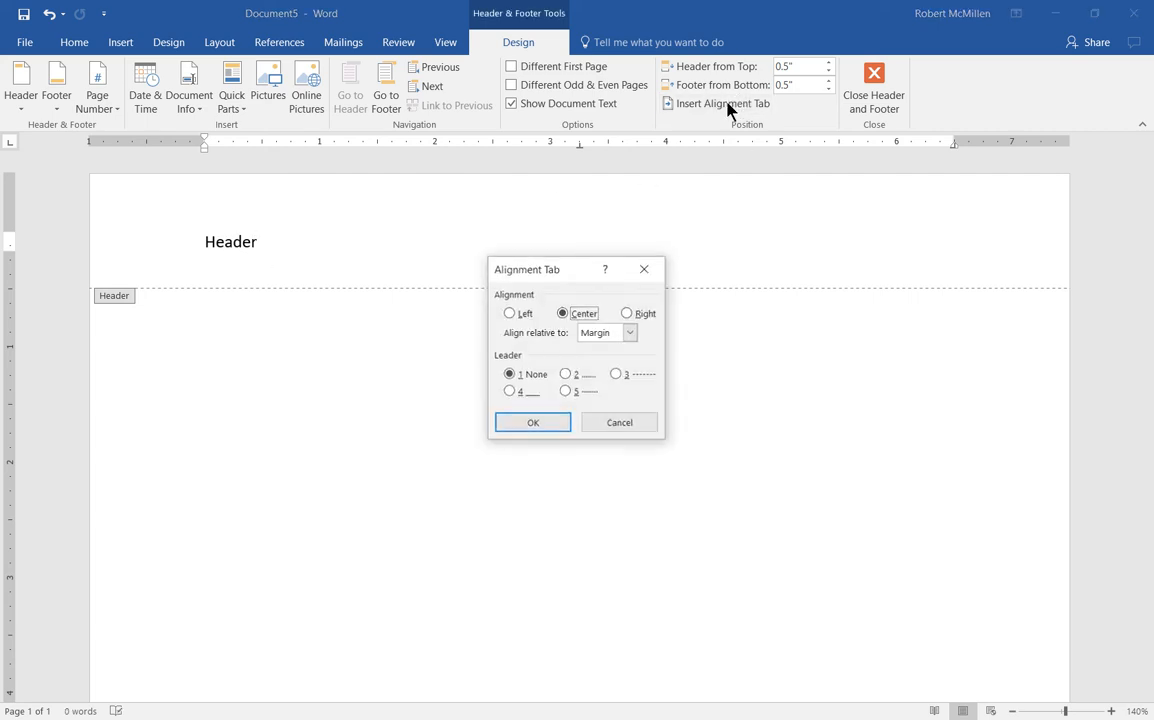
mouse_move(568, 390)
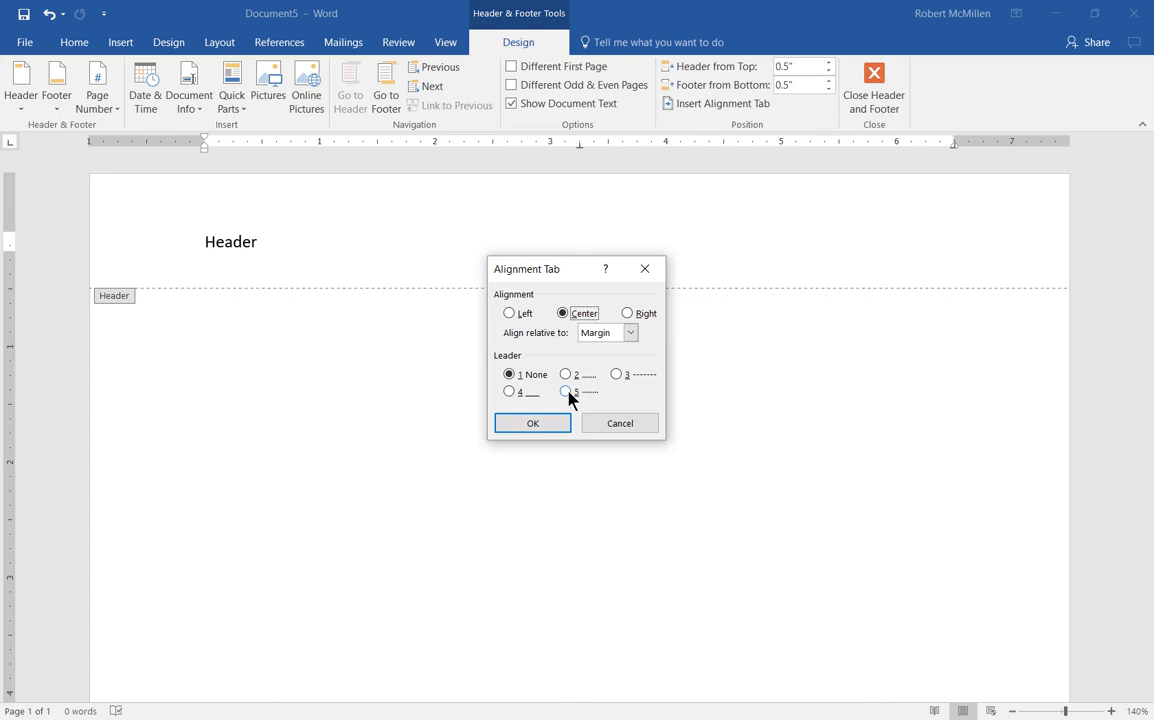
click(508, 390)
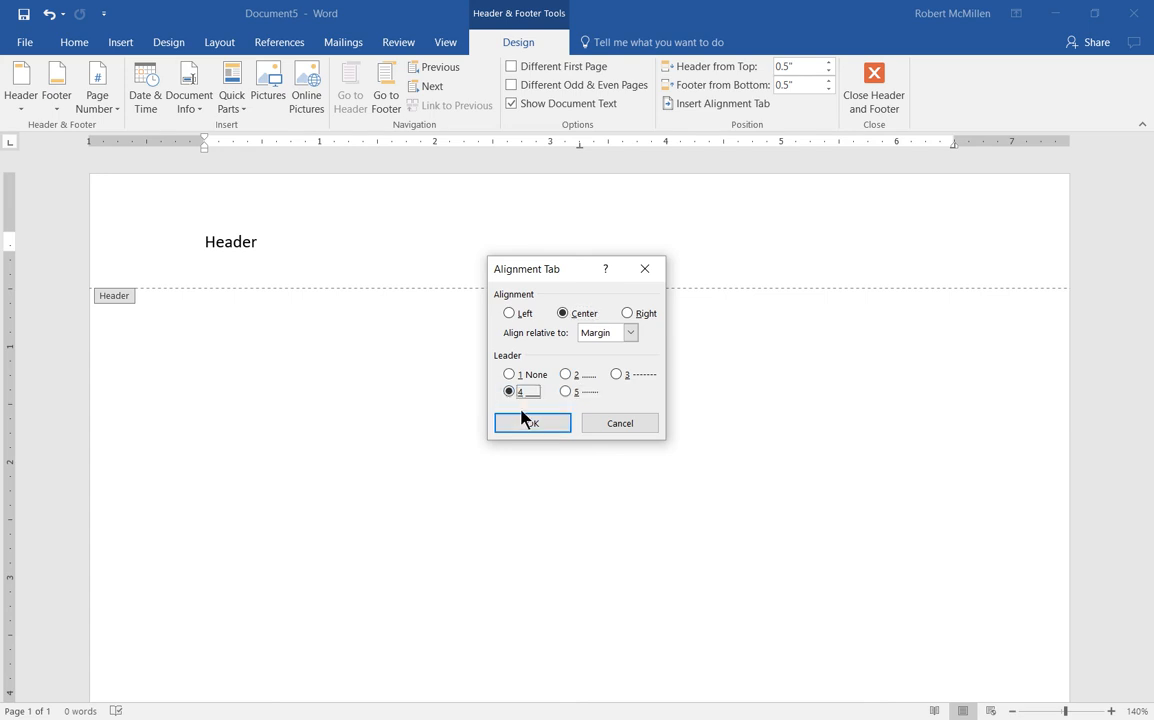
click(532, 422)
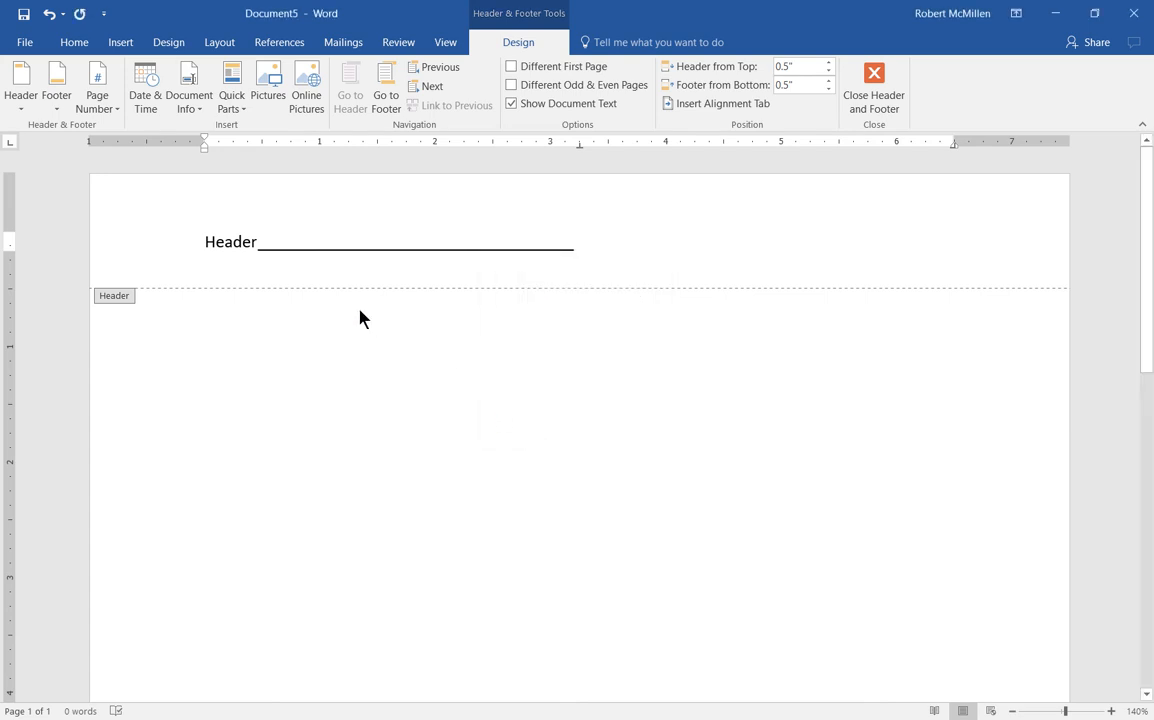
mouse_move(440, 256)
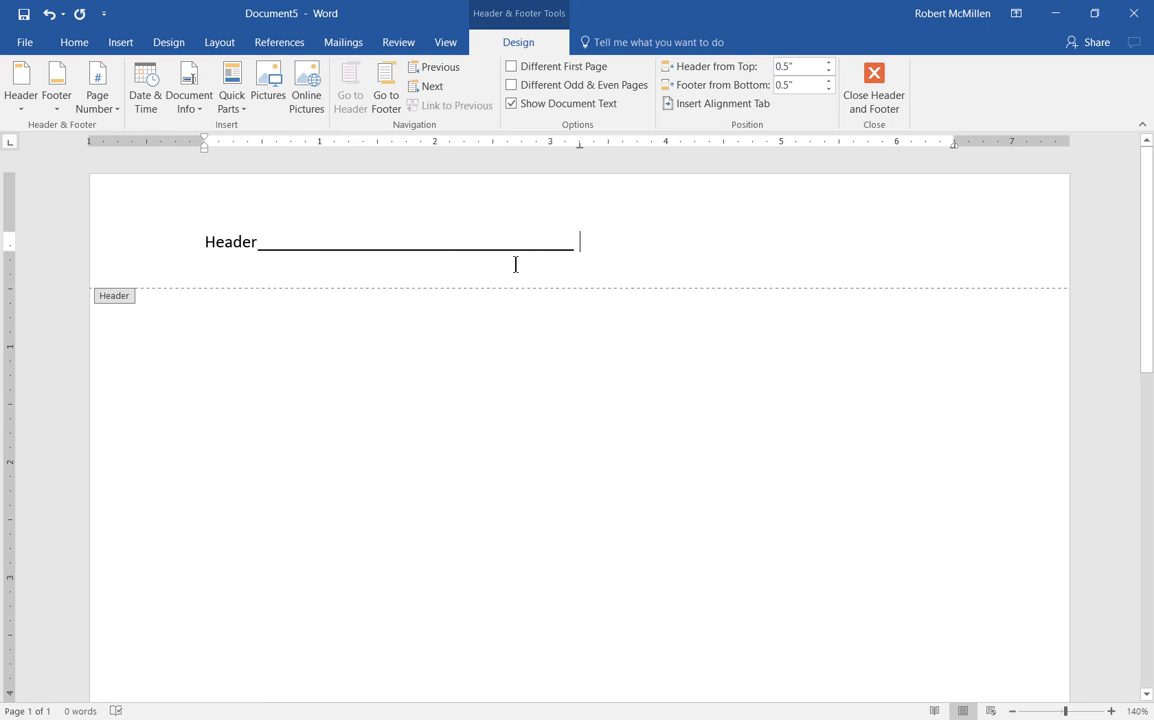
mouse_move(872, 88)
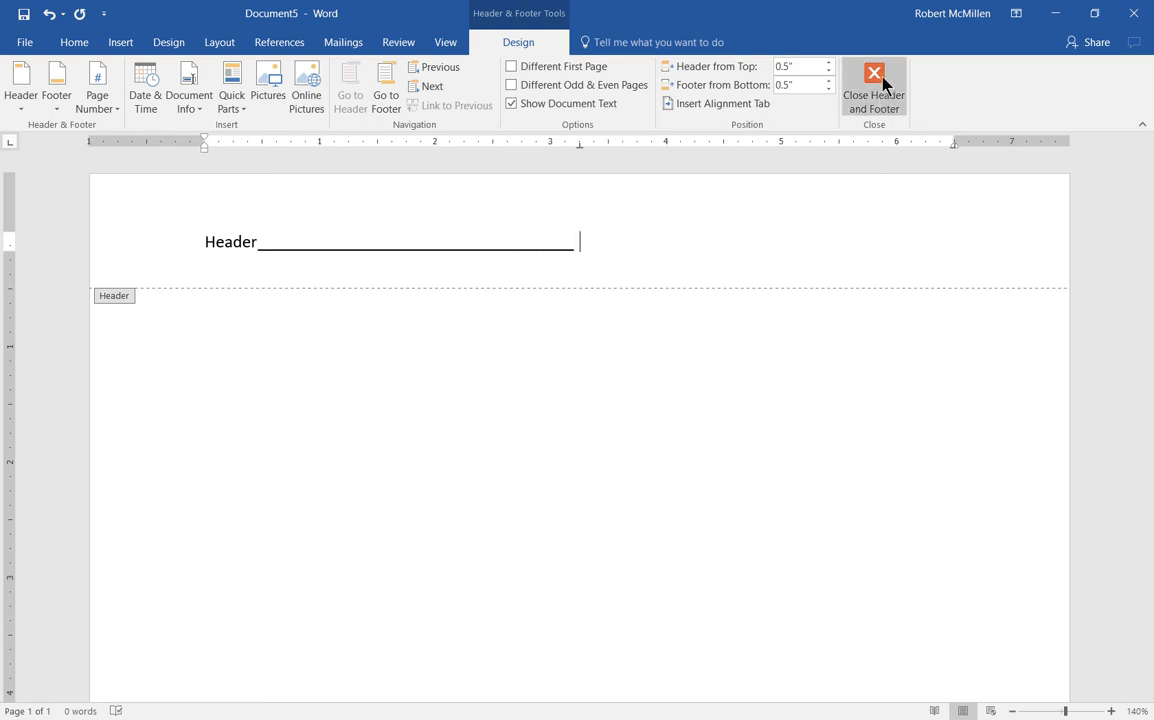
- Close the header area and return to the document body
click(872, 88)
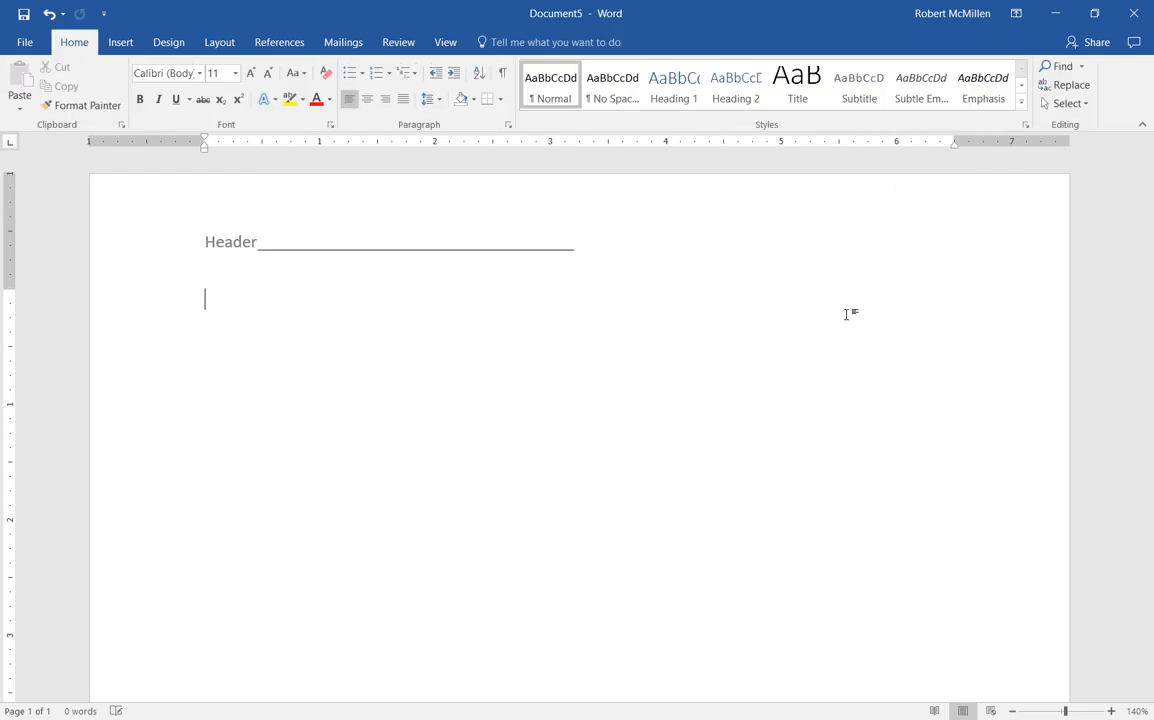
mouse_move(768, 388)
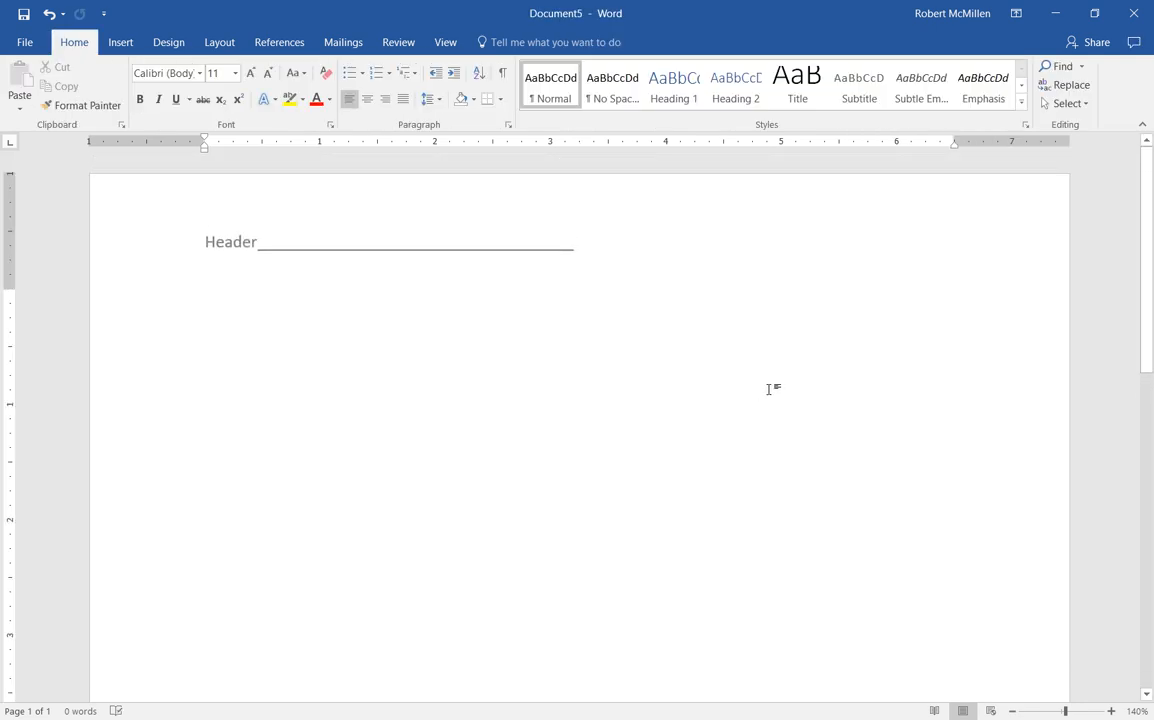